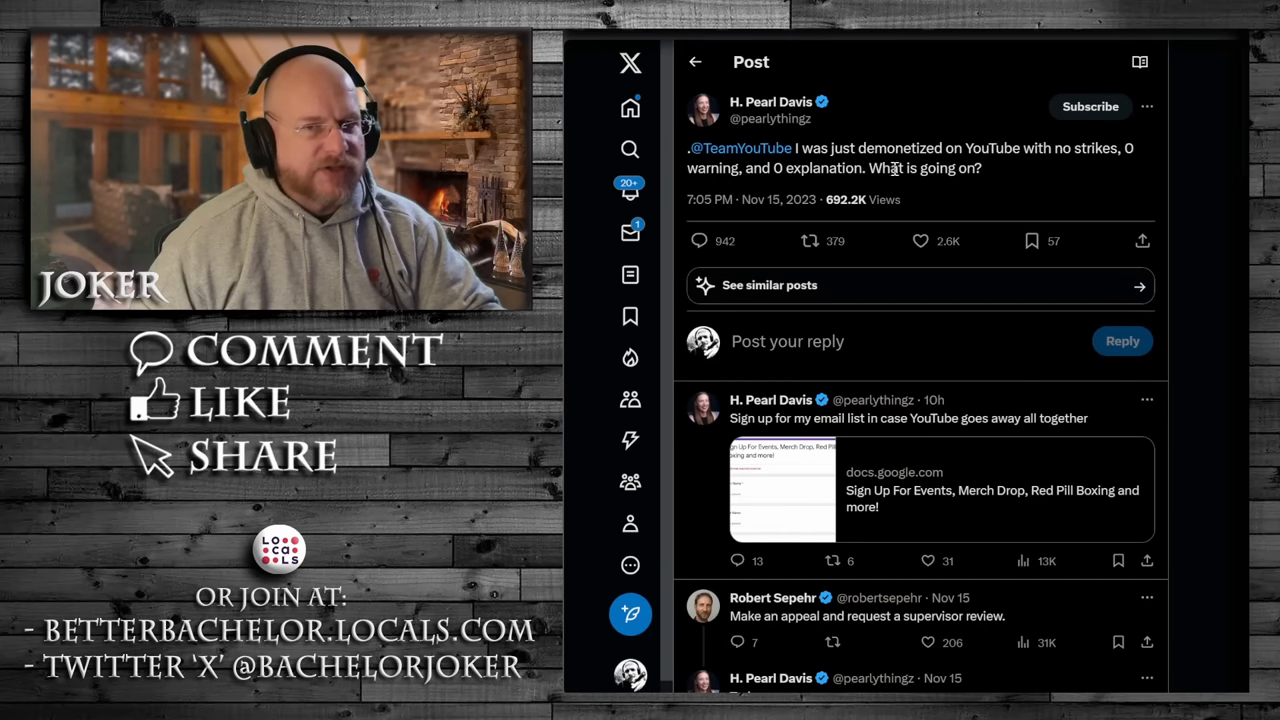
{"action": "mouse_move", "coordinate": [1178, 166]}
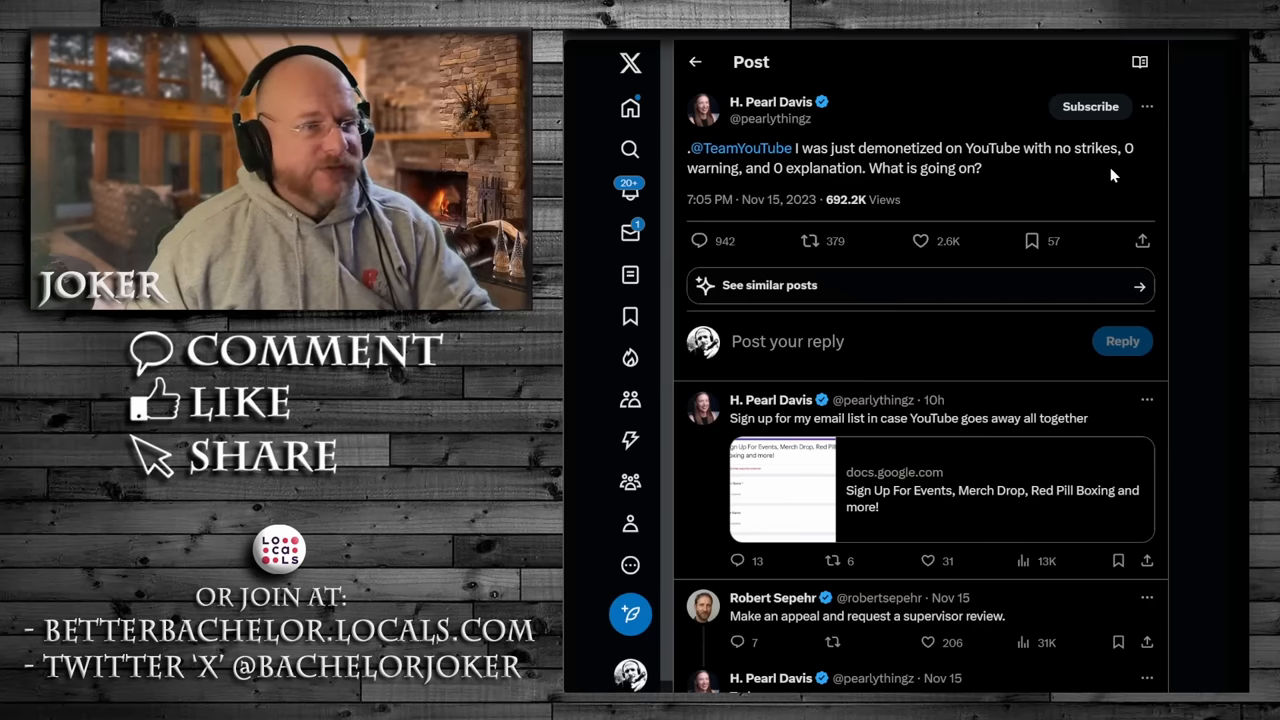
{"action": "mouse_move", "coordinate": [906, 194]}
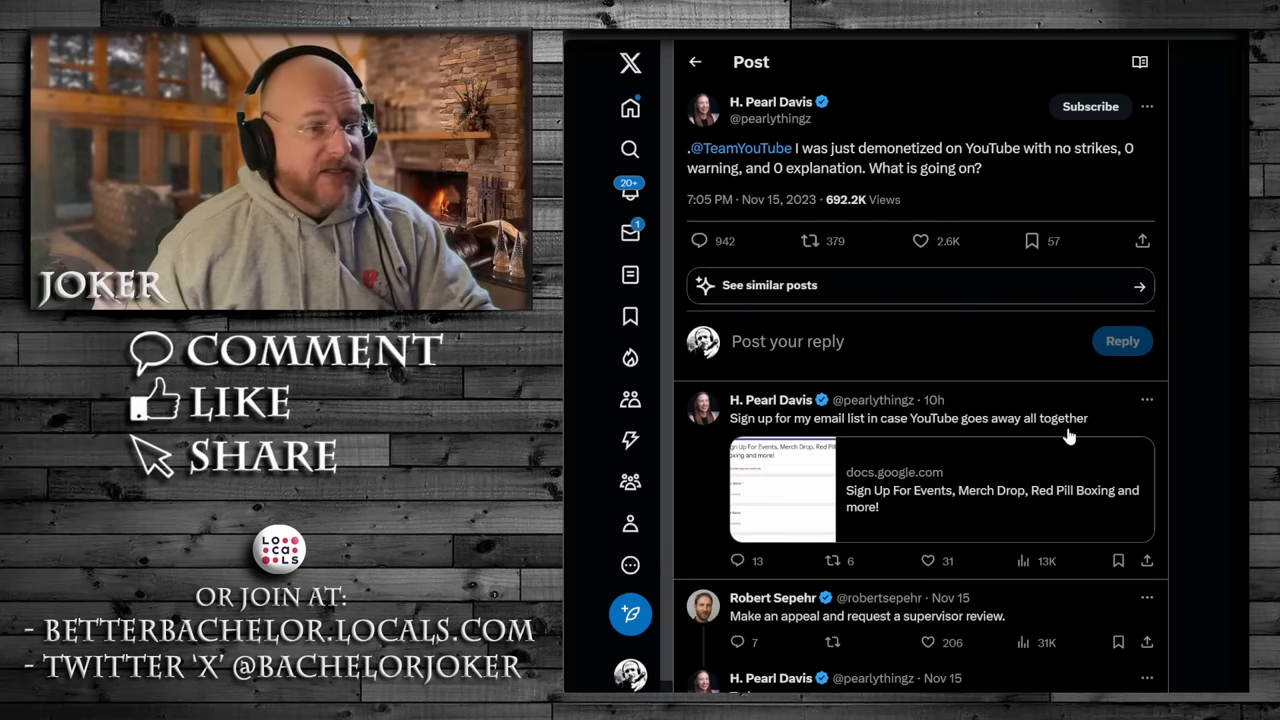
{"action": "mouse_move", "coordinate": [1010, 182]}
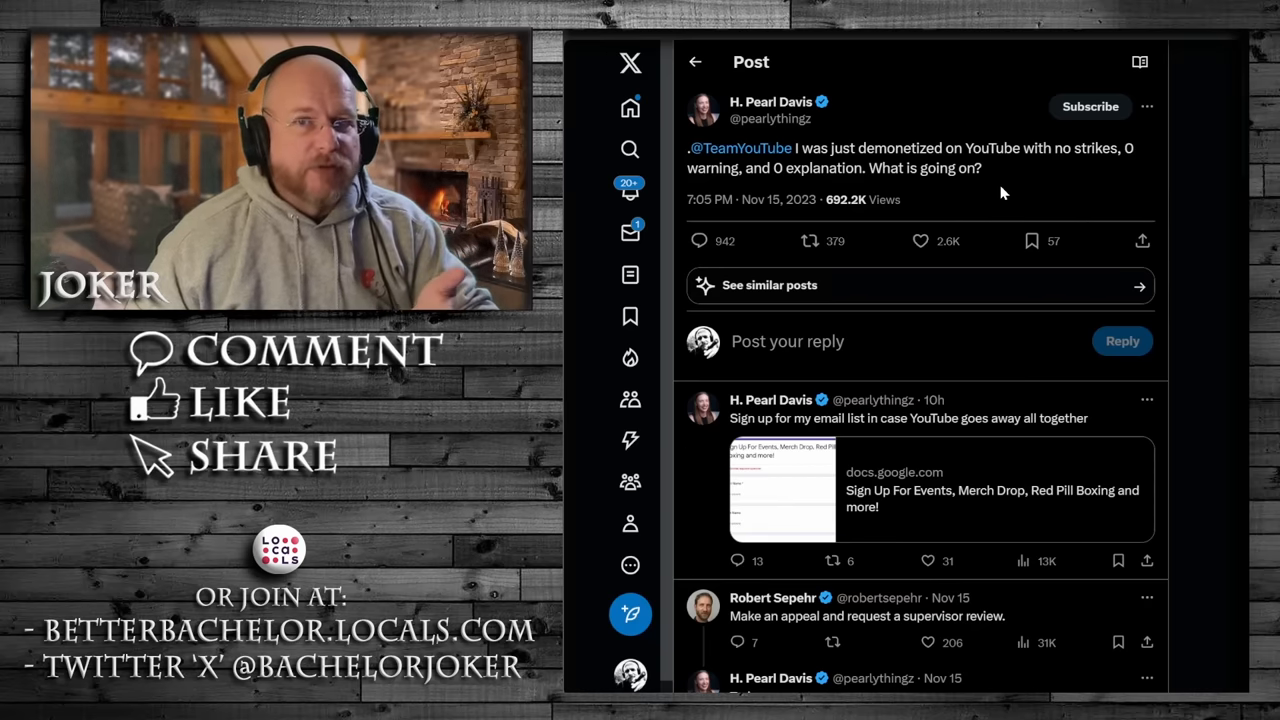
{"action": "mouse_move", "coordinate": [956, 104]}
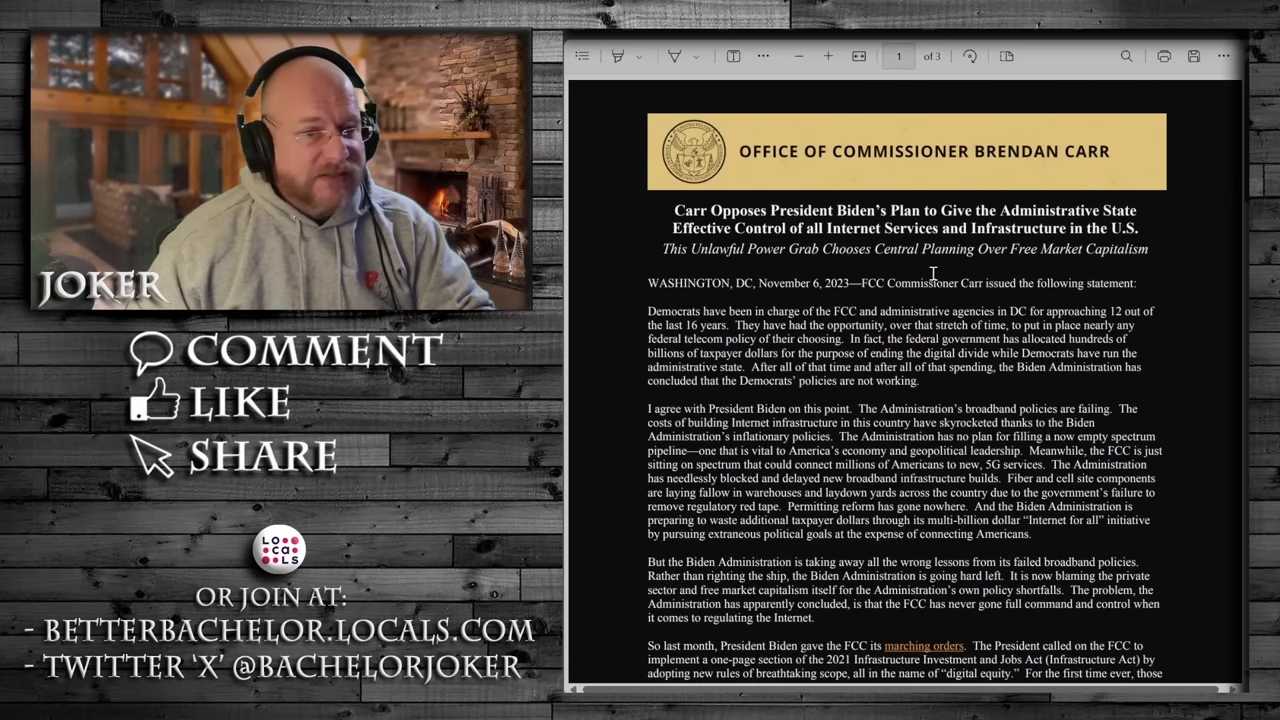
{"action": "mouse_move", "coordinate": [916, 172]}
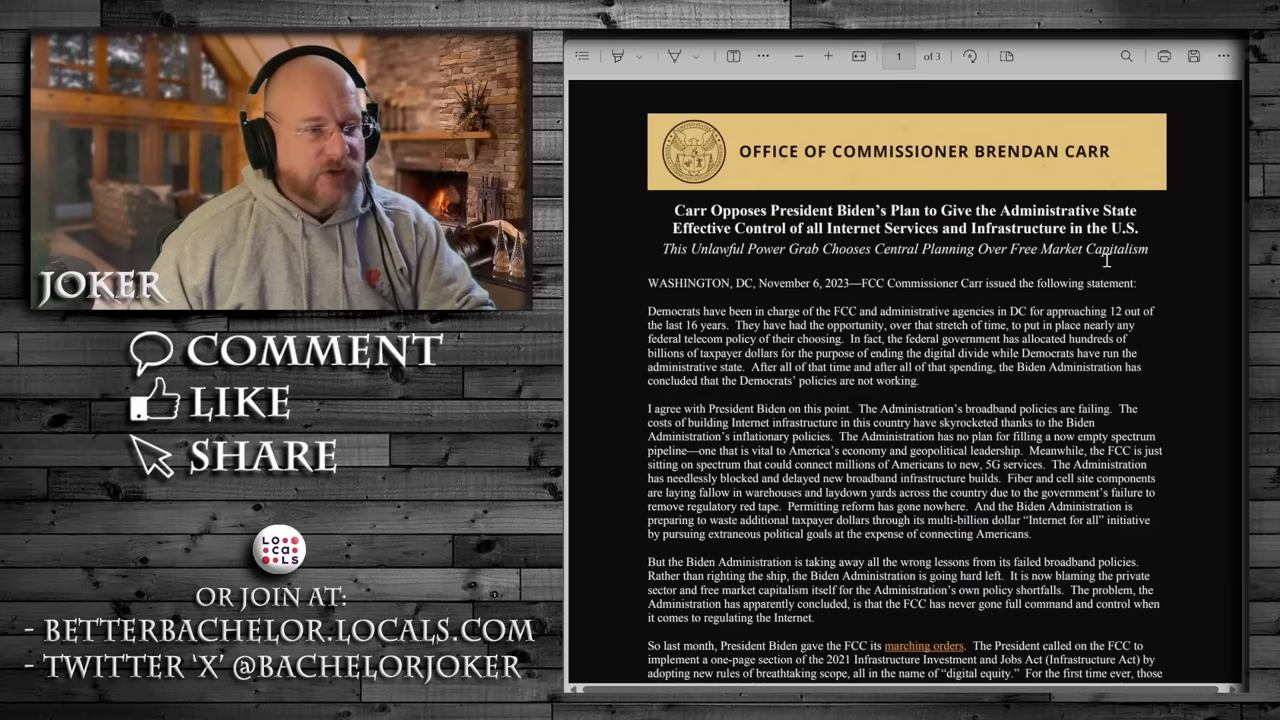
- Scroll down Commissioner Carr's statement to the passages on the President's digital-equity rulemaking directive
{"action": "scroll", "scroll_direction": "down", "scroll_amount": 3}
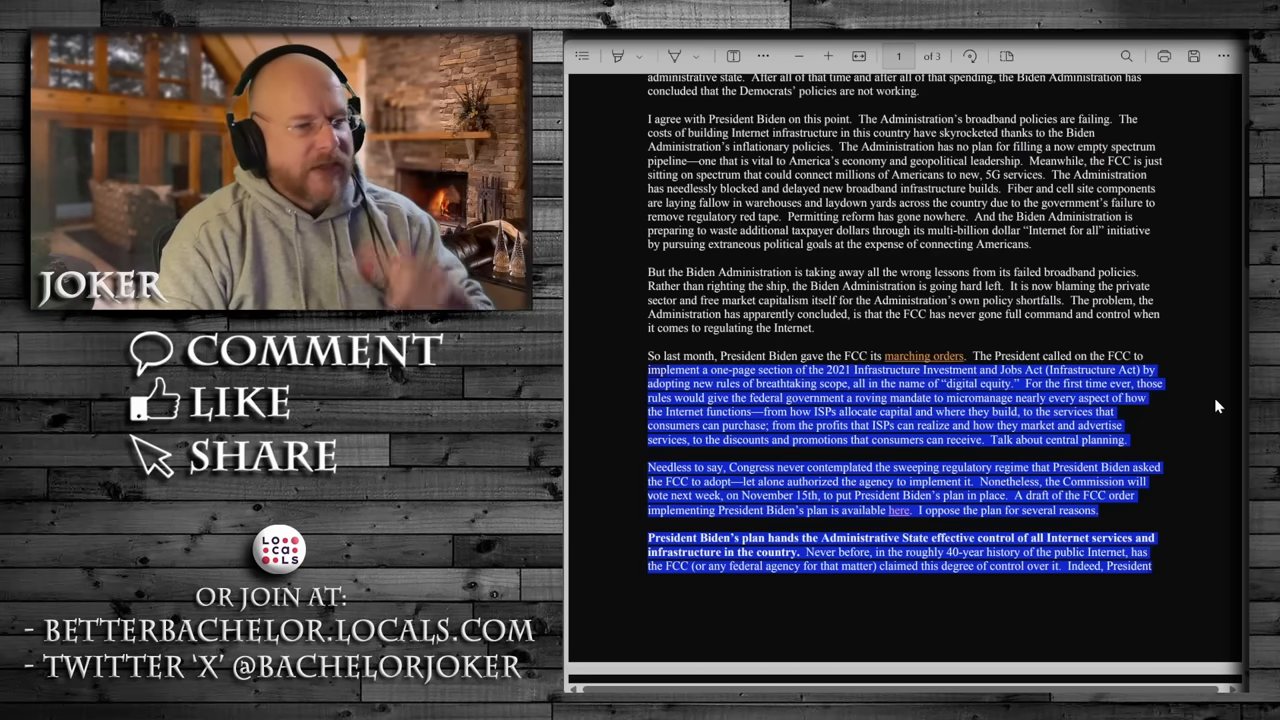
{"action": "mouse_move", "coordinate": [1216, 448]}
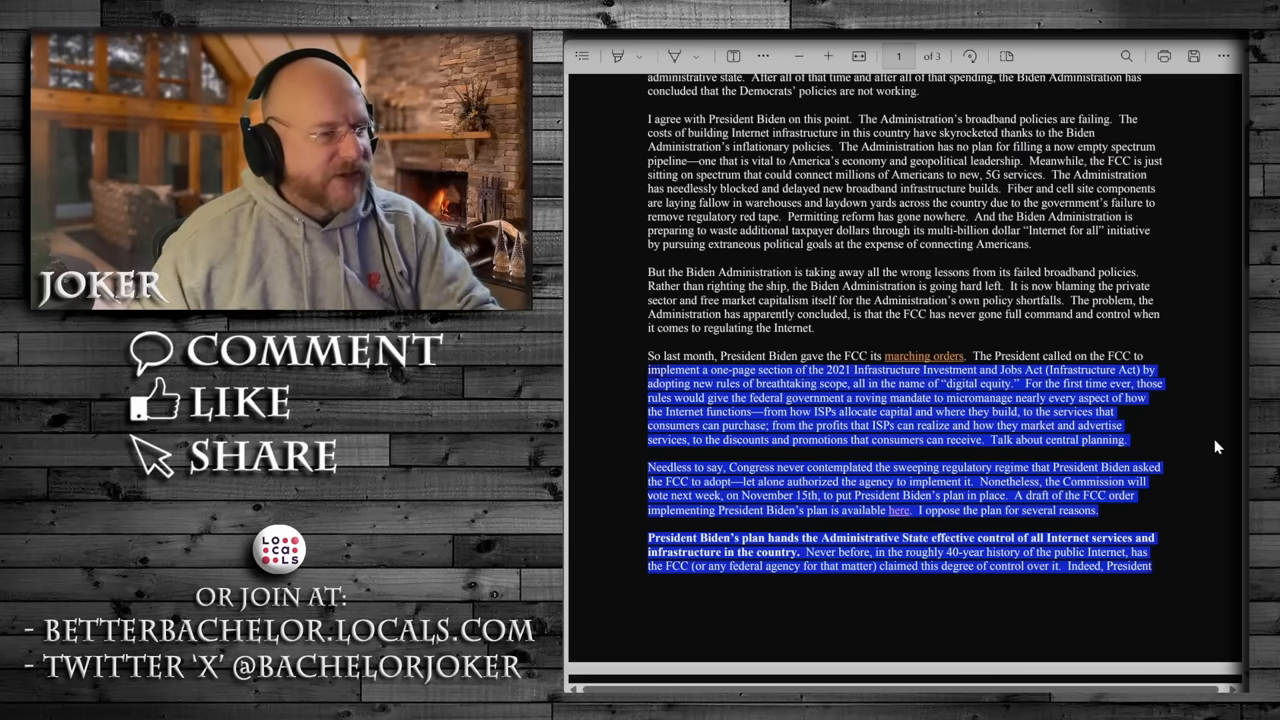
- Scroll to the blue-highlighted paragraphs beginning 'So last month, President Biden gave the FCC its marching orders.'
{"action": "scroll", "scroll_direction": "down", "scroll_amount": 3}
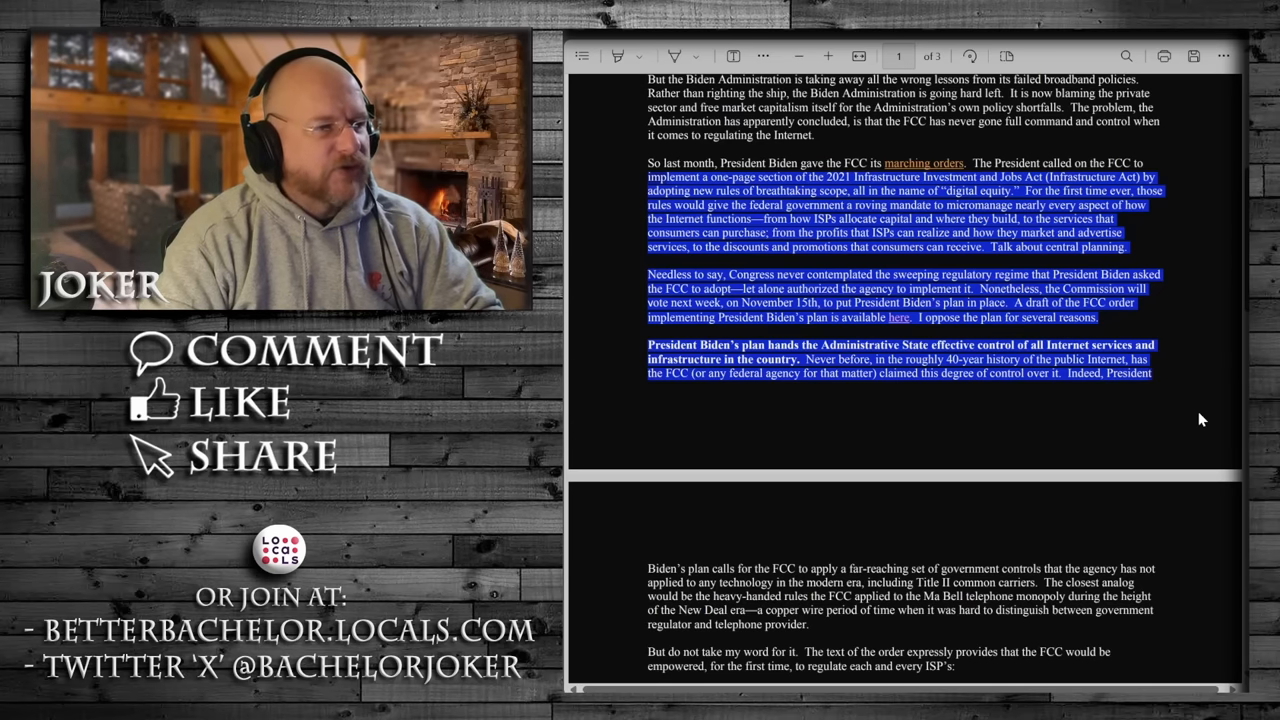
{"action": "scroll", "scroll_direction": "down", "scroll_amount": 3}
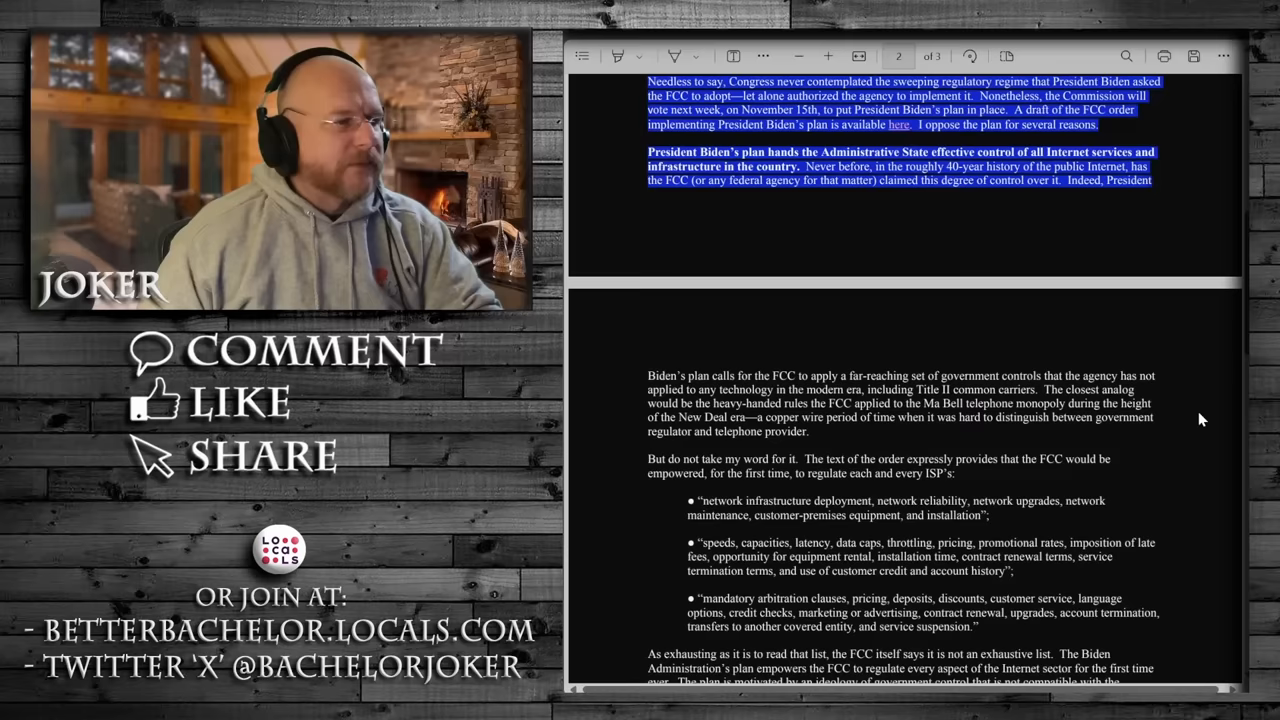
{"action": "scroll", "scroll_direction": "down", "scroll_amount": 3}
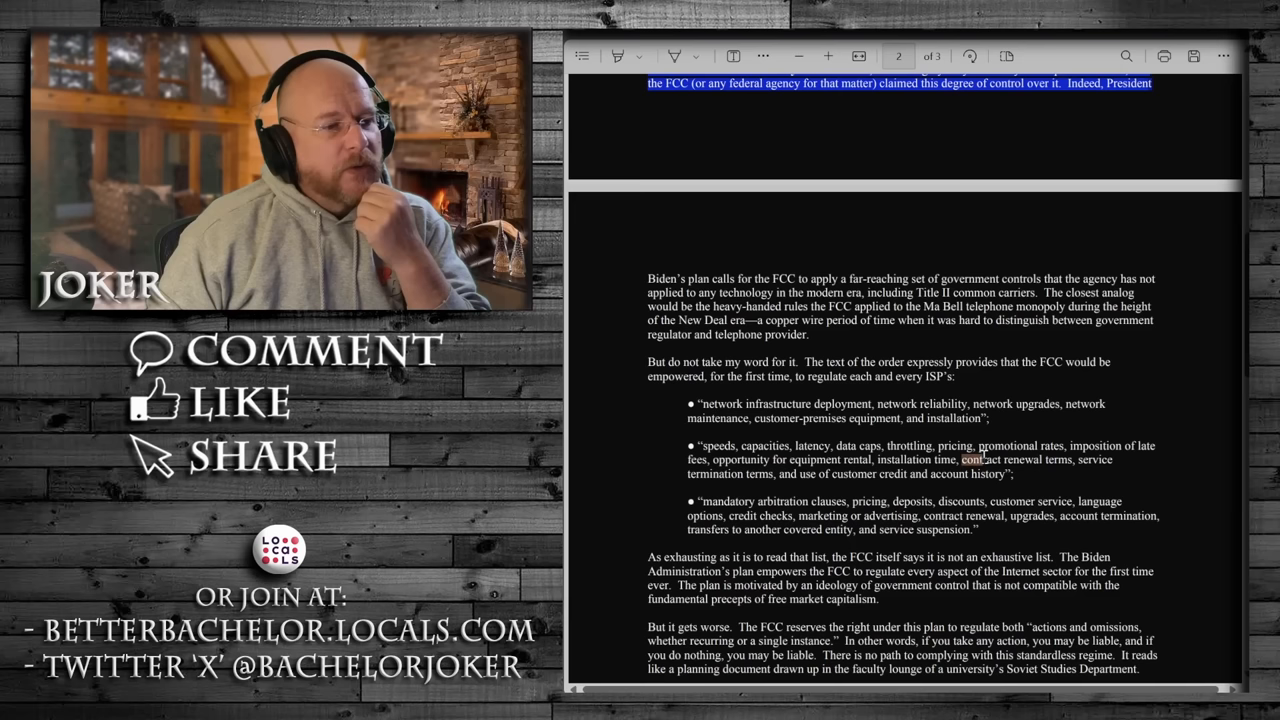
{"action": "double_click", "coordinate": [988, 460]}
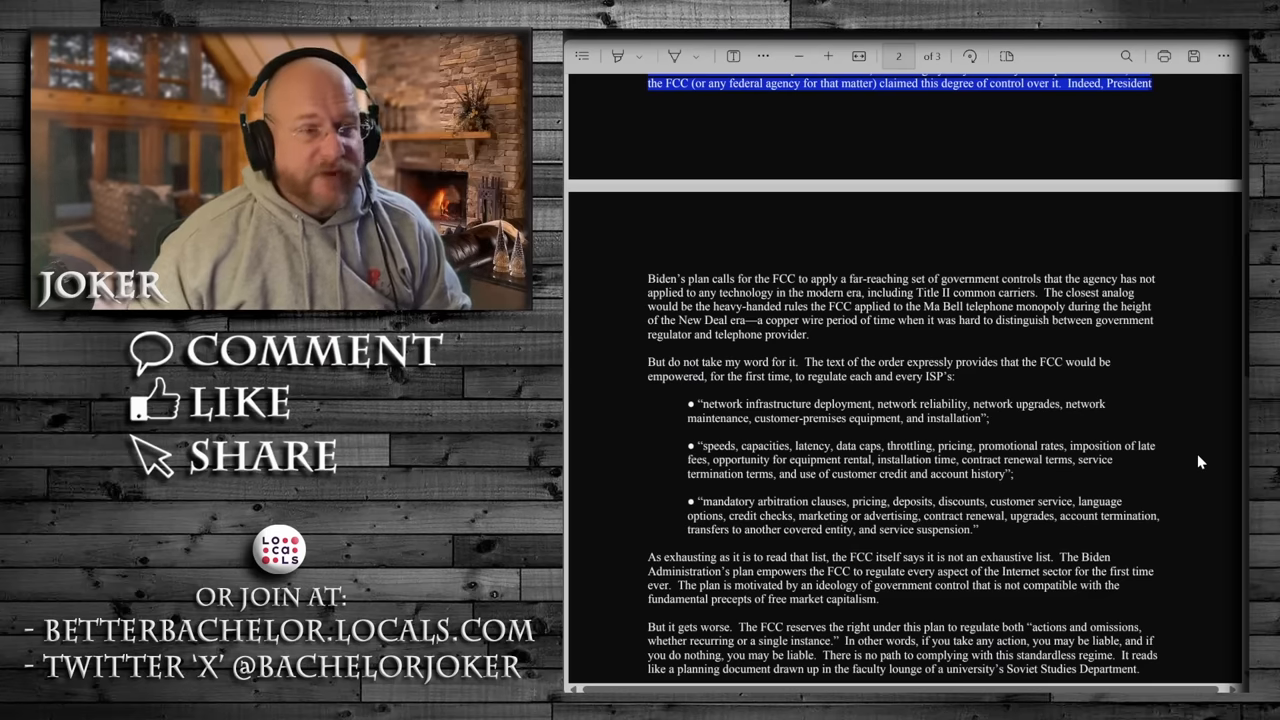
- Scroll to the bolded paragraphs on the FCC's sweeping jurisdiction and unfunded build mandates
{"action": "scroll", "scroll_direction": "down", "scroll_amount": 3}
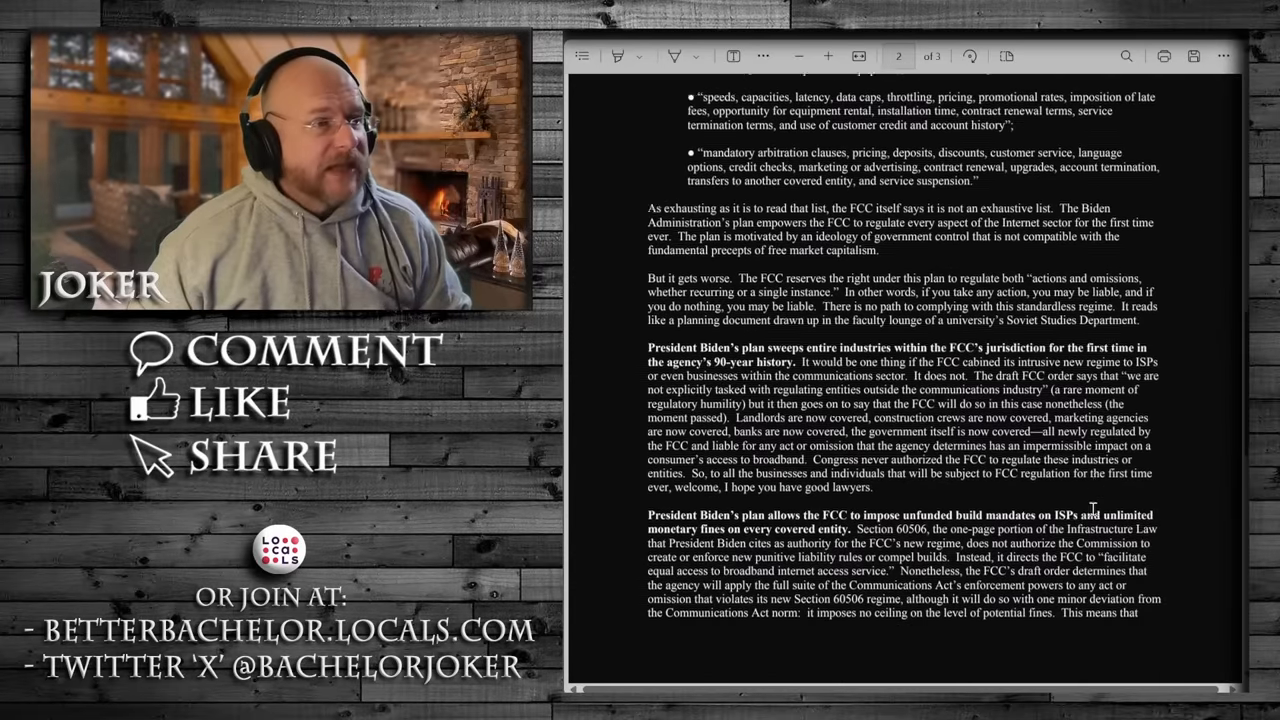
{"action": "scroll", "scroll_direction": "down", "scroll_amount": 3}
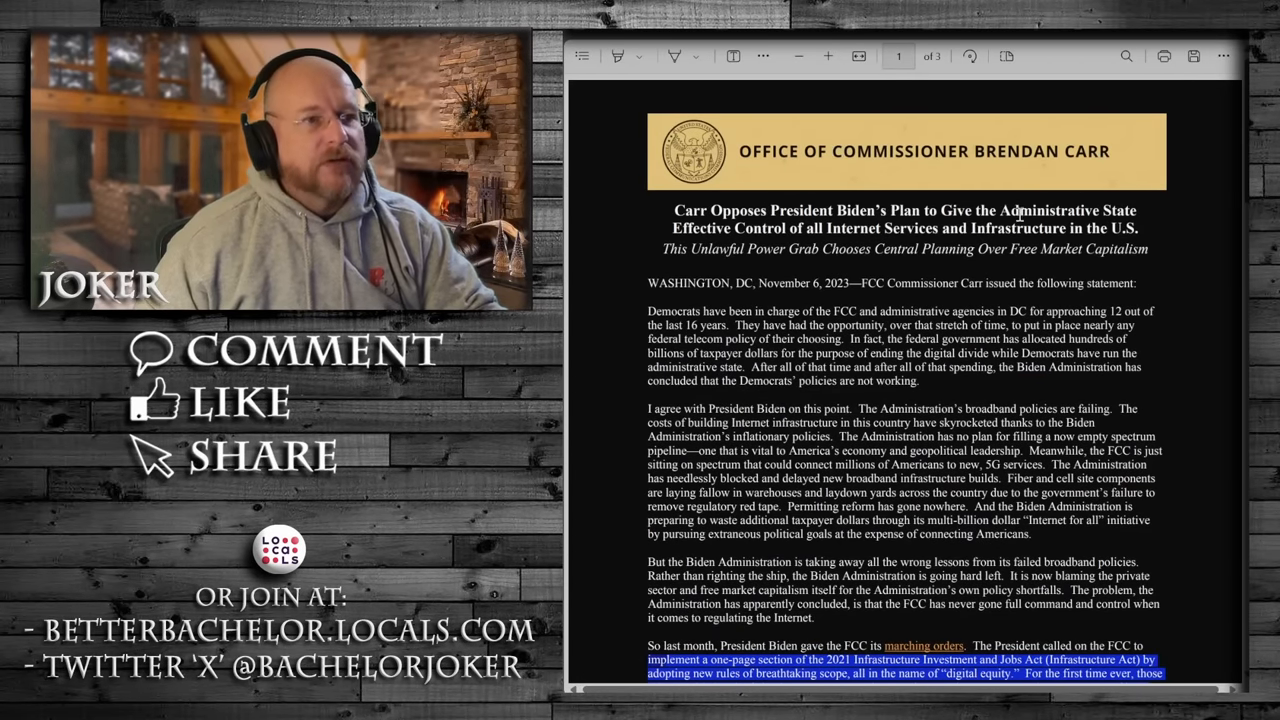
{"action": "mouse_move", "coordinate": [1196, 236]}
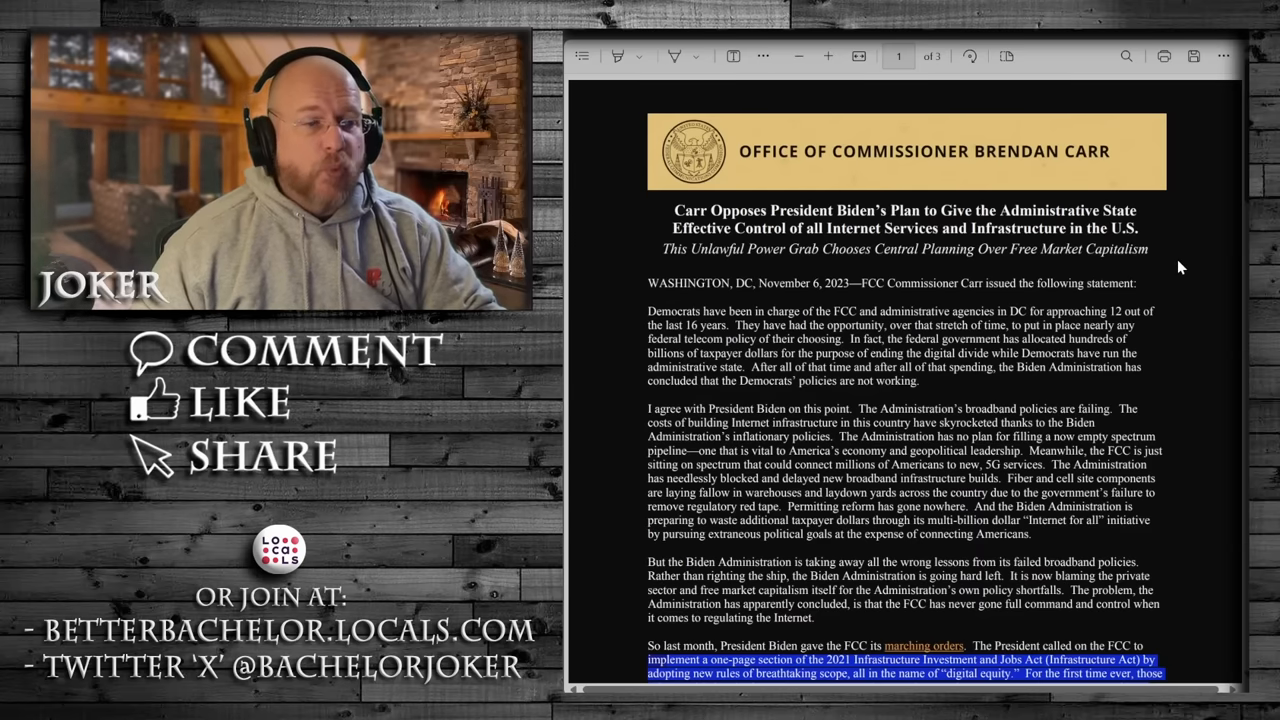
{"action": "scroll", "scroll_direction": "down", "scroll_amount": 3}
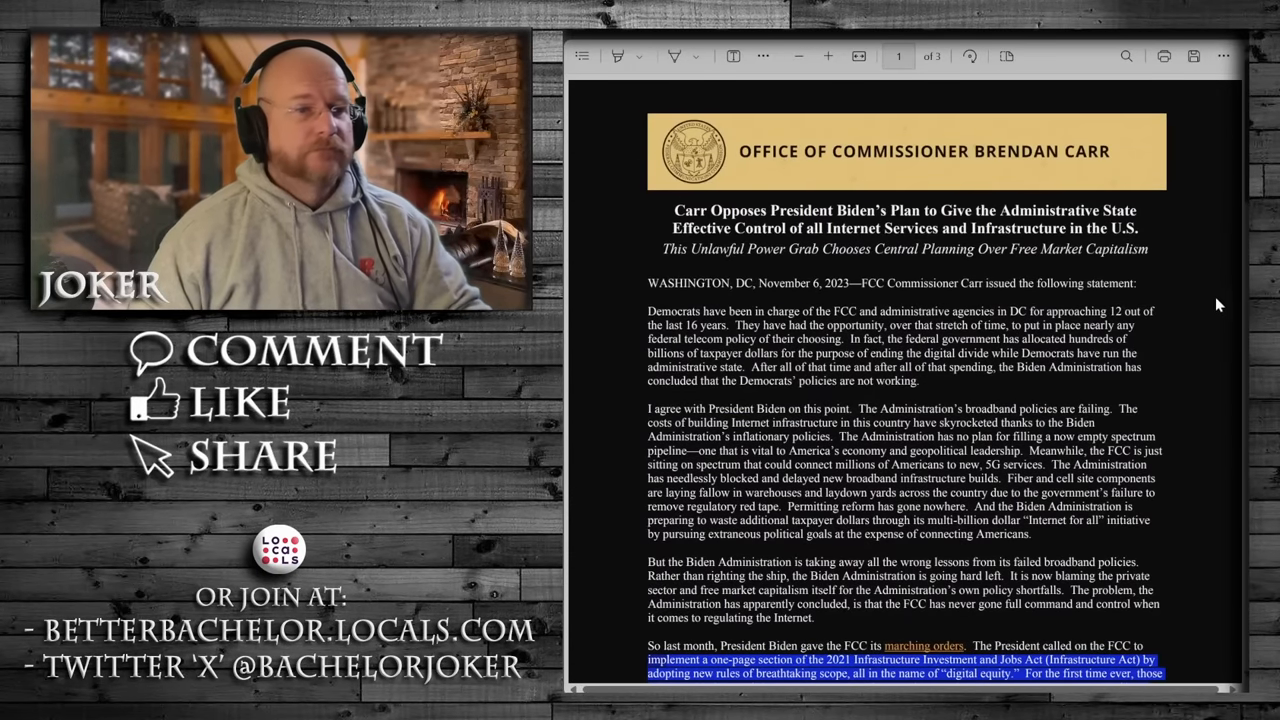
{"action": "mouse_move", "coordinate": [1192, 268]}
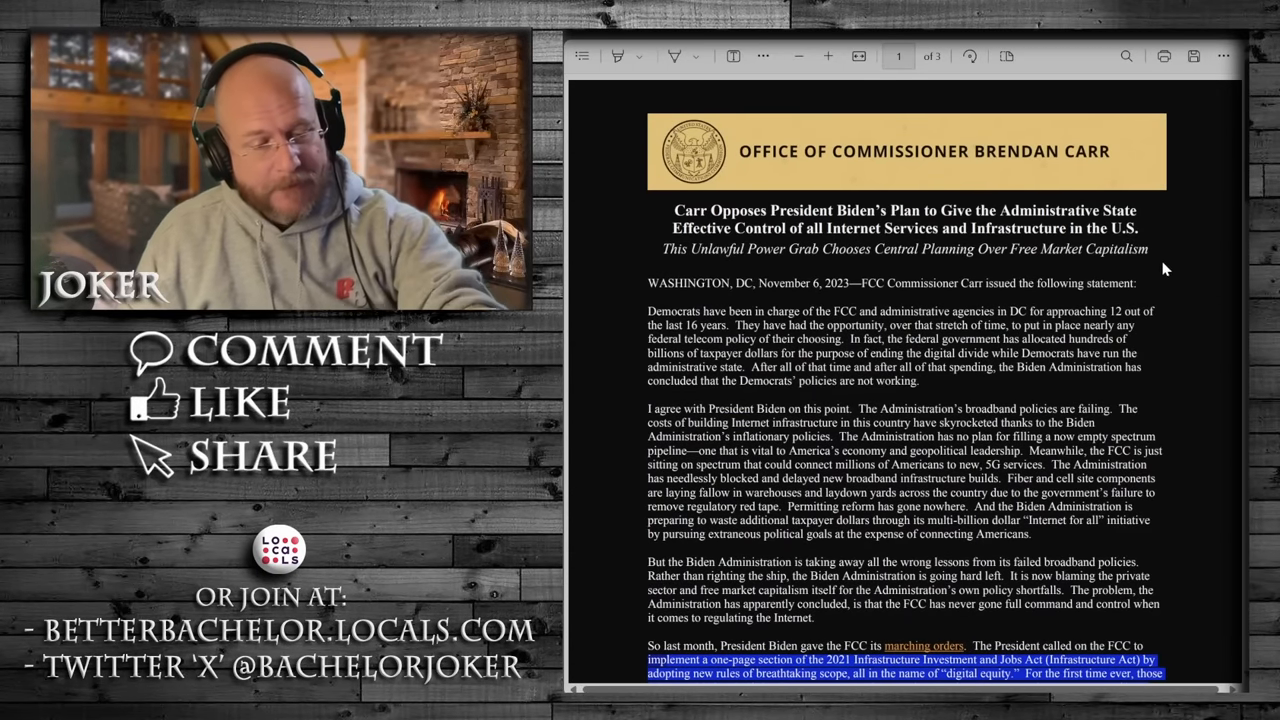